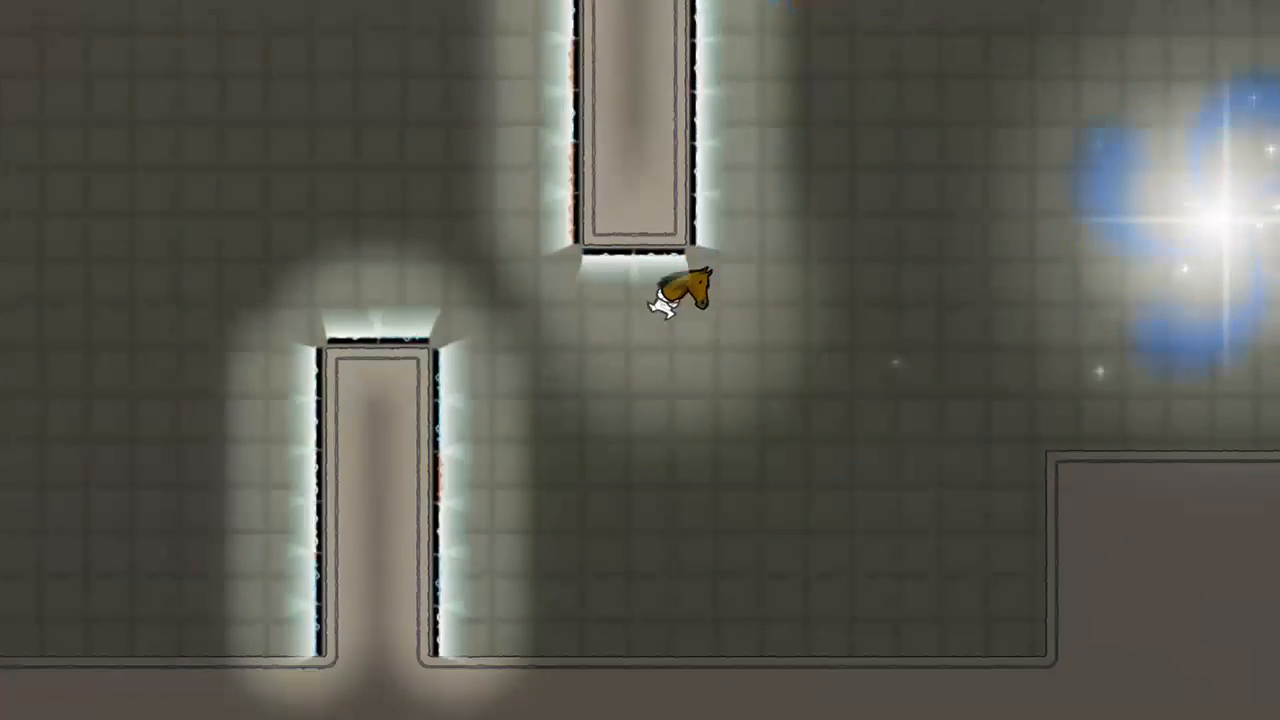
Pause the horse character's level and highlight Select level in the pause menu
key("Escape")
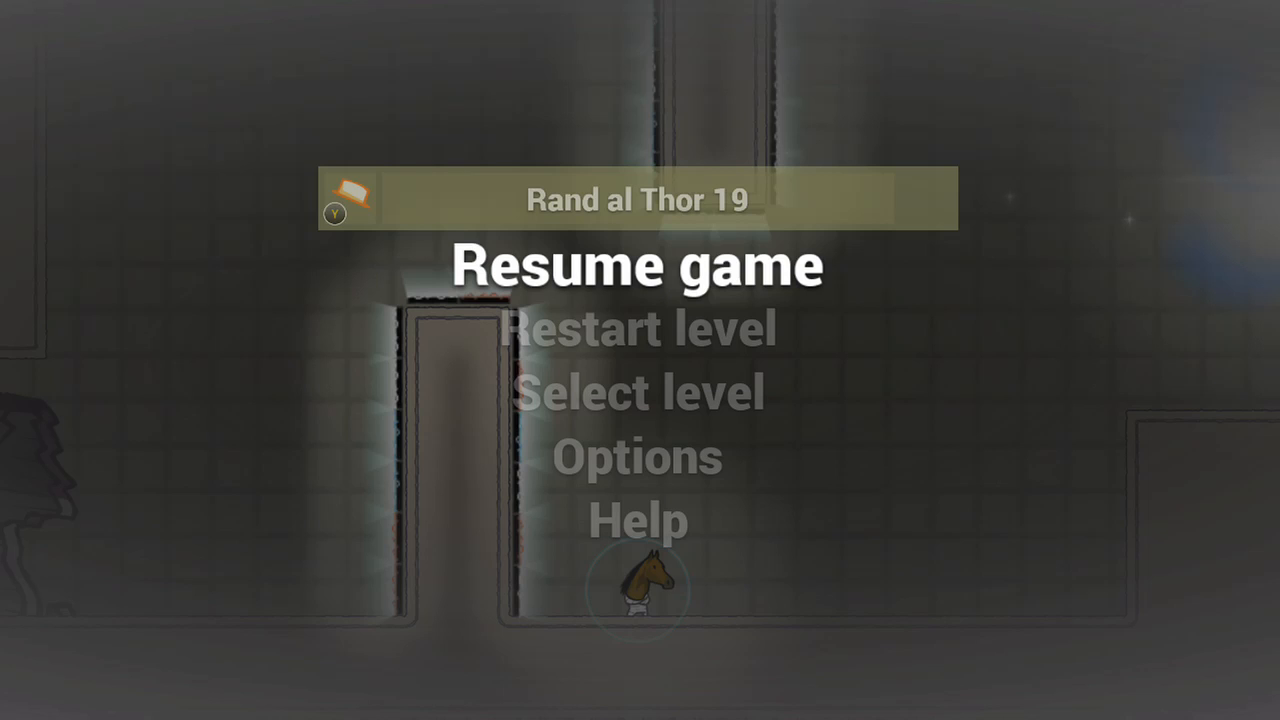
key("Down")
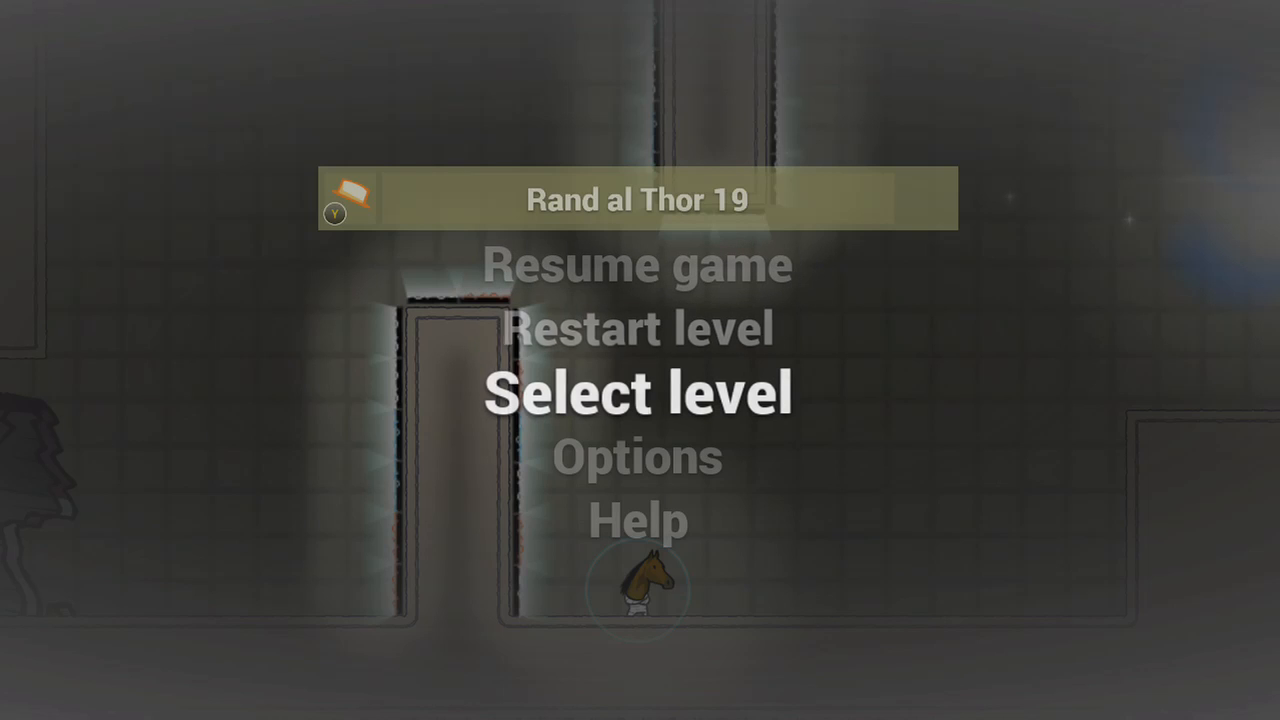